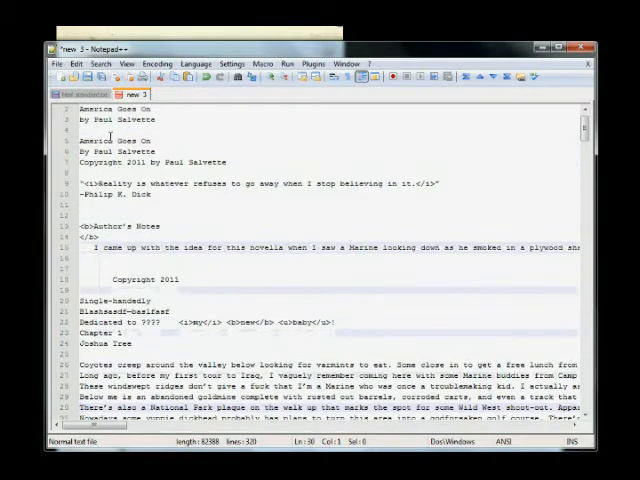
Search the manuscript with Find/Replace for the stray-space pattern, getting no match.
scroll("down", 3)
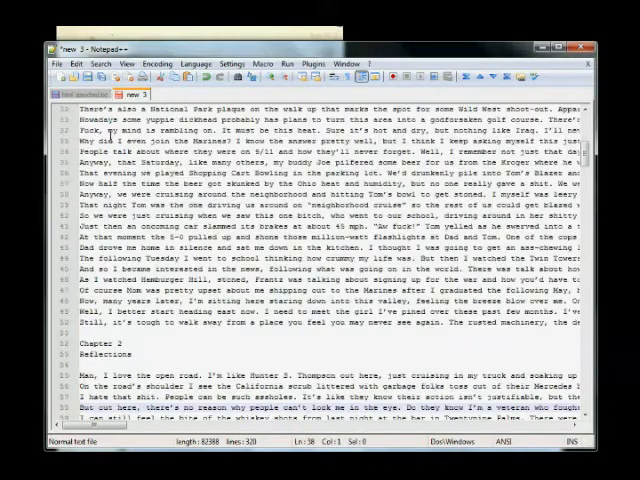
scroll("down", 3)
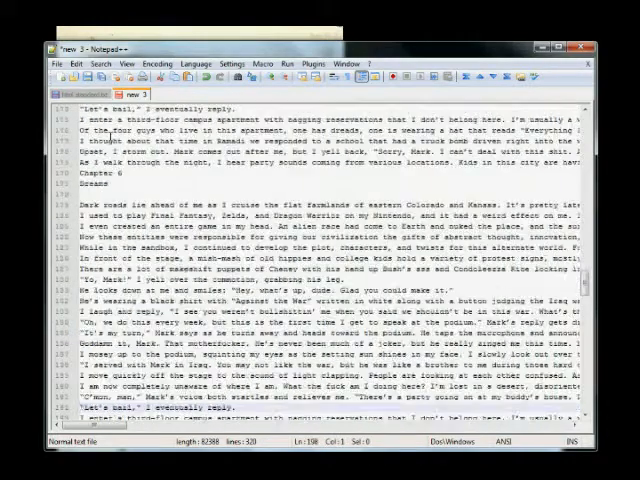
scroll("up", 3)
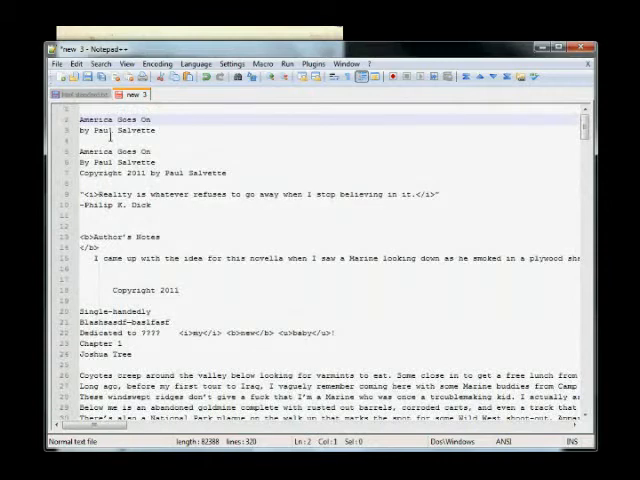
scroll("down", 3)
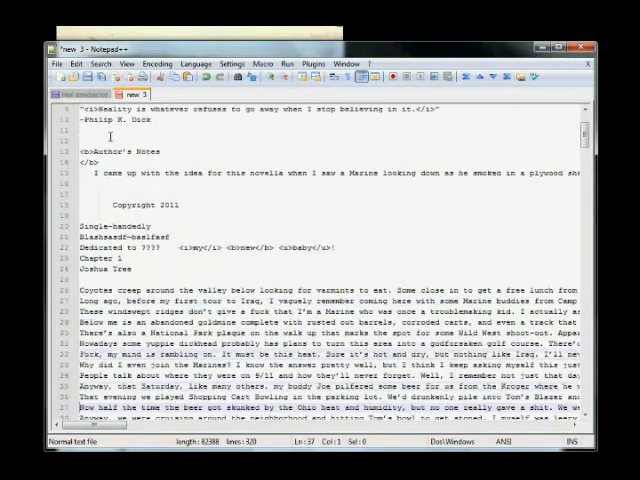
scroll("down", 3)
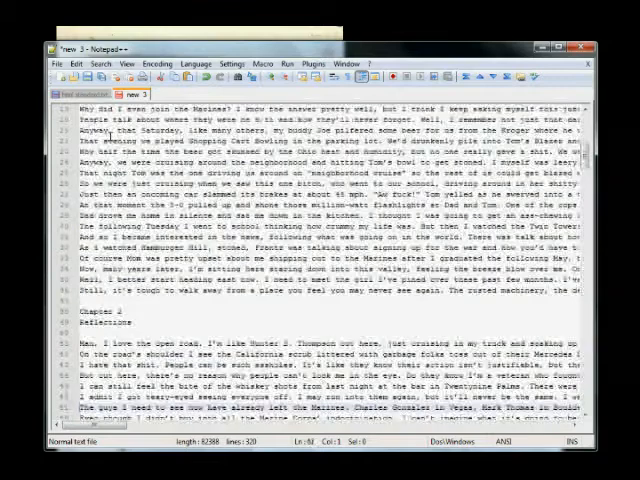
scroll("down", 3)
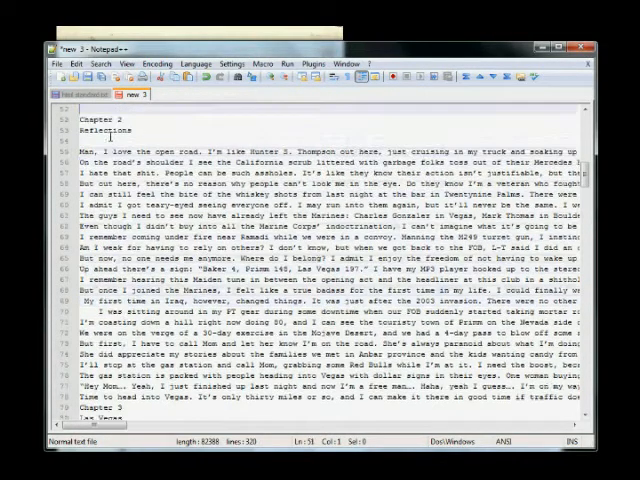
scroll("up", 3)
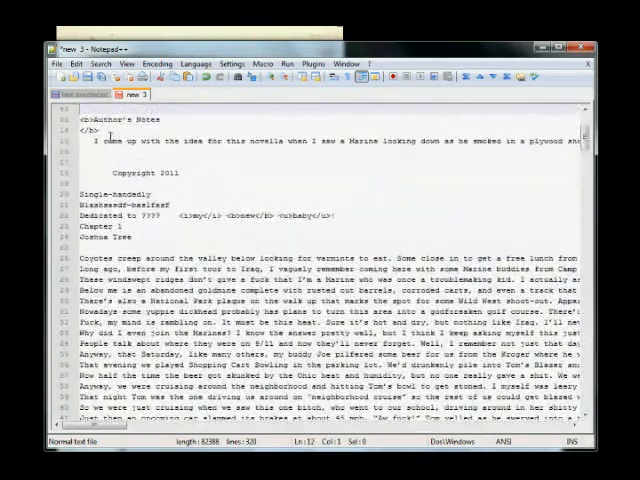
key("ctrl+h")
type("\\t")
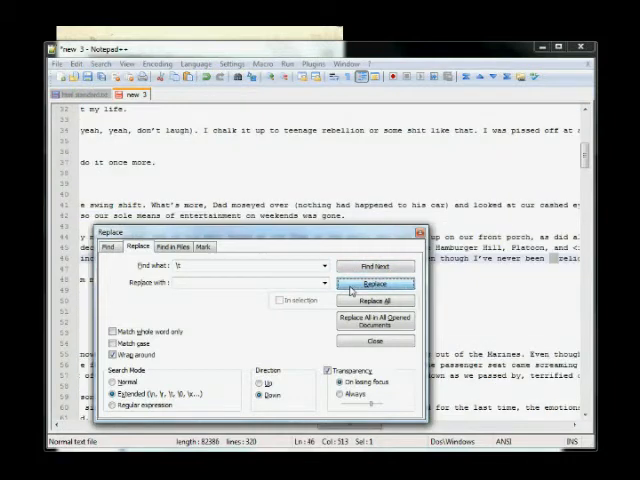
left_click(376, 284)
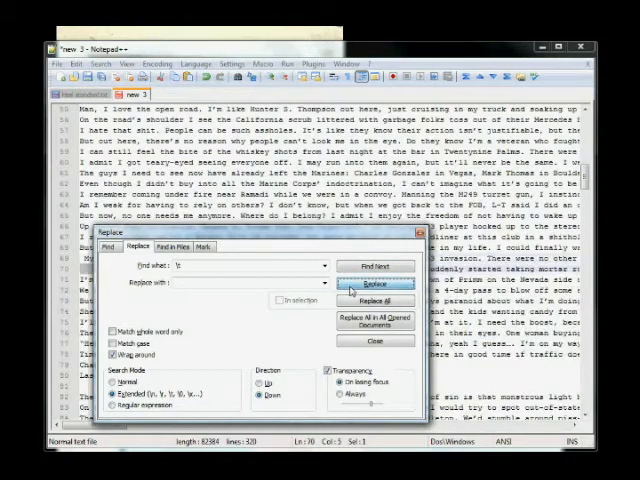
left_click(376, 282)
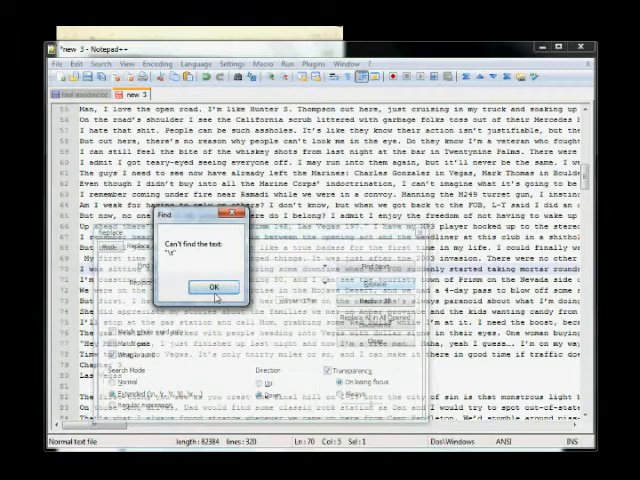
left_click(210, 288)
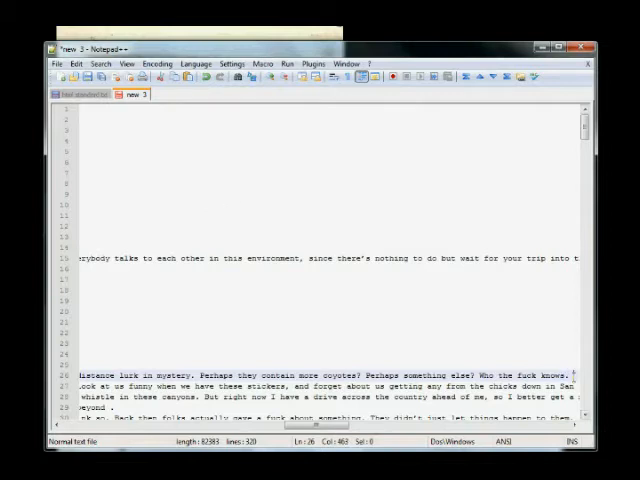
Bring up the Edit menu's Blank Operations whitespace-trimming choices.
scroll("up", 3)
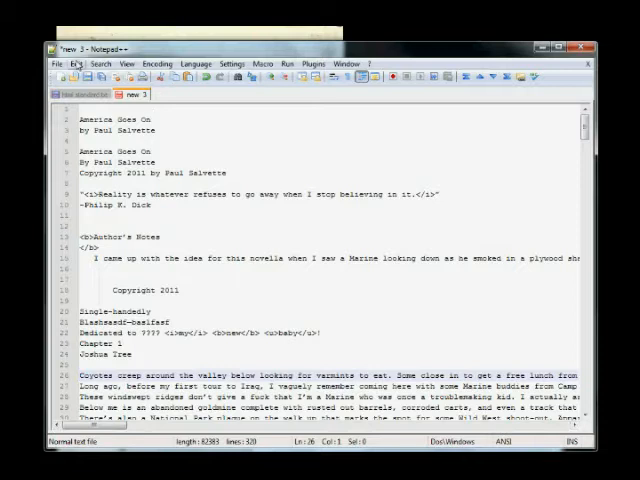
left_click(74, 64)
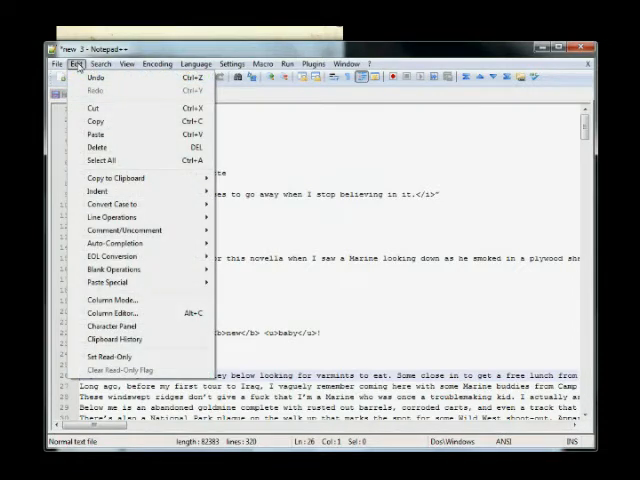
left_click(100, 256)
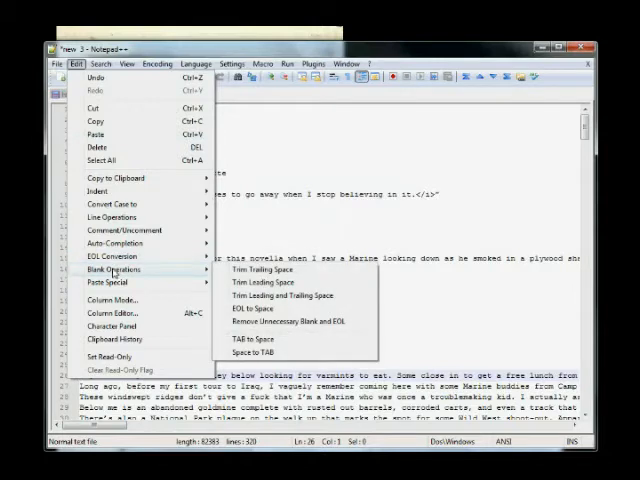
mouse_move(284, 296)
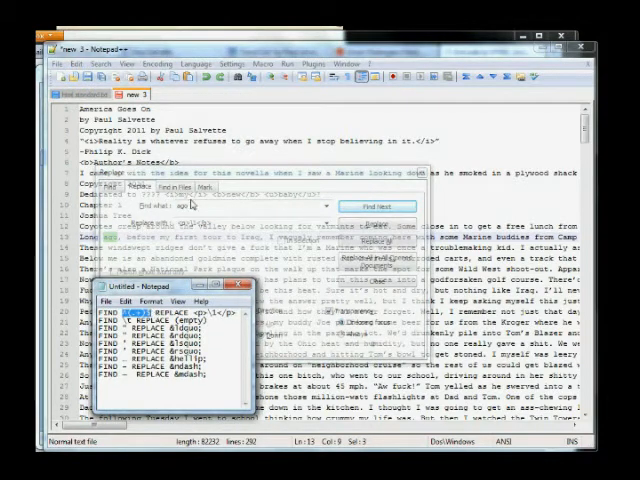
Replace All with regular expression <p>\1</p>, wrapping all 282 lines in paragraph tags.
left_click(140, 186)
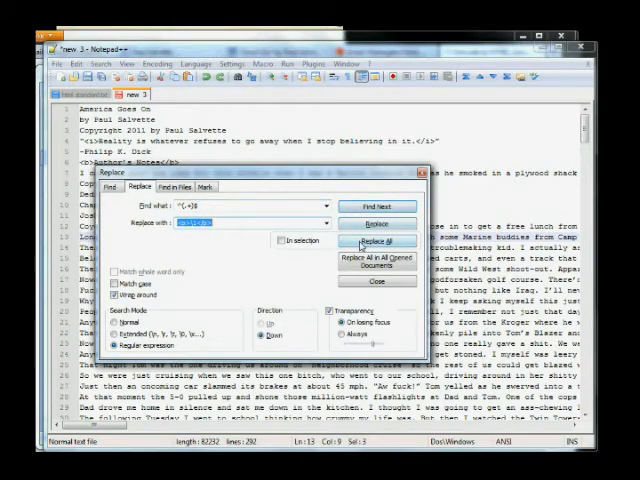
left_click(376, 242)
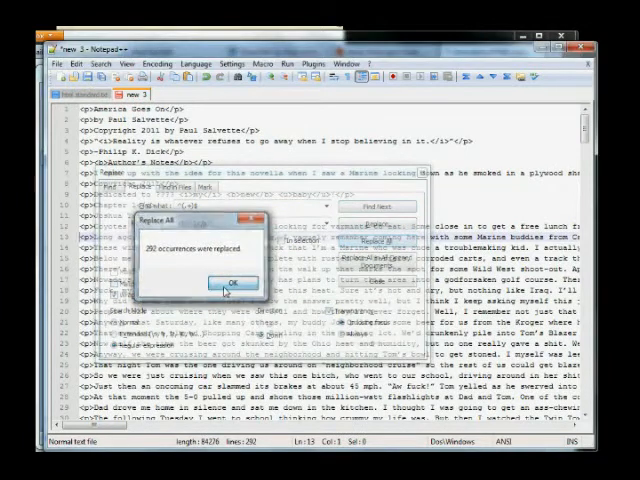
left_click(228, 278)
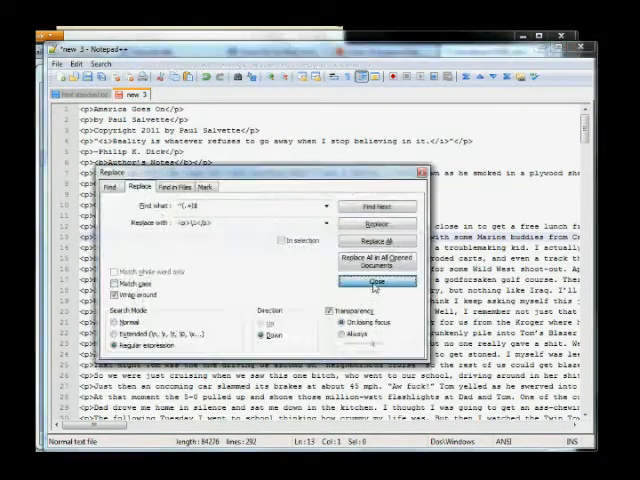
left_click(378, 280)
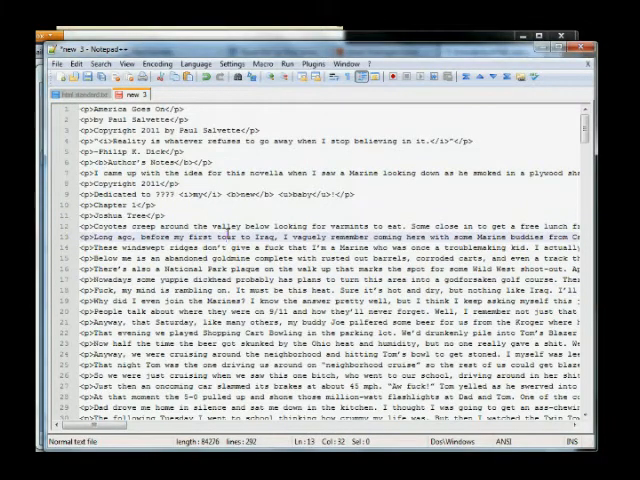
scroll("down", 3)
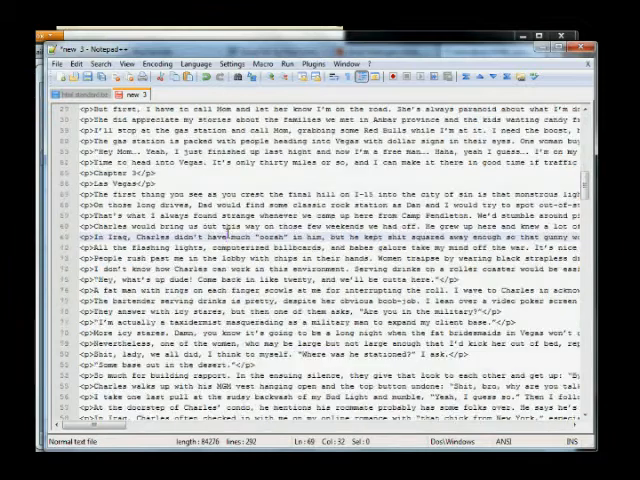
scroll("down", 3)
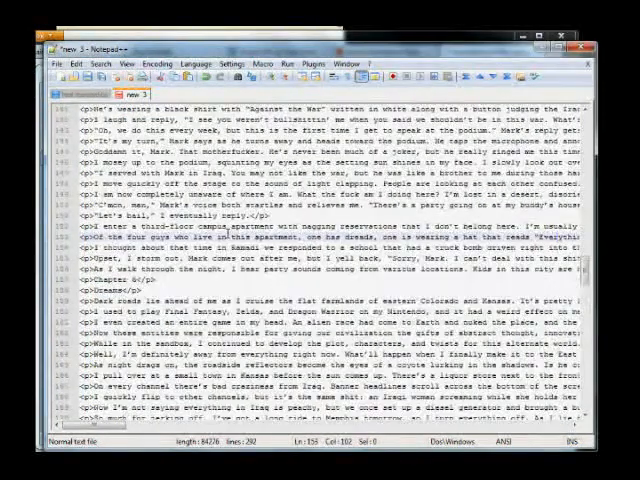
scroll("down", 3)
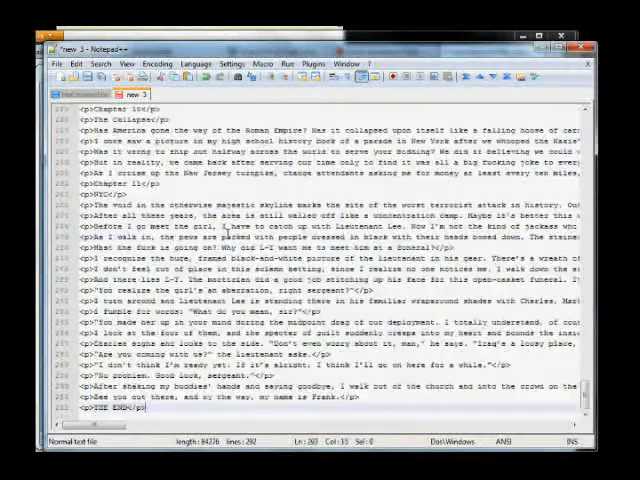
scroll("up", 3)
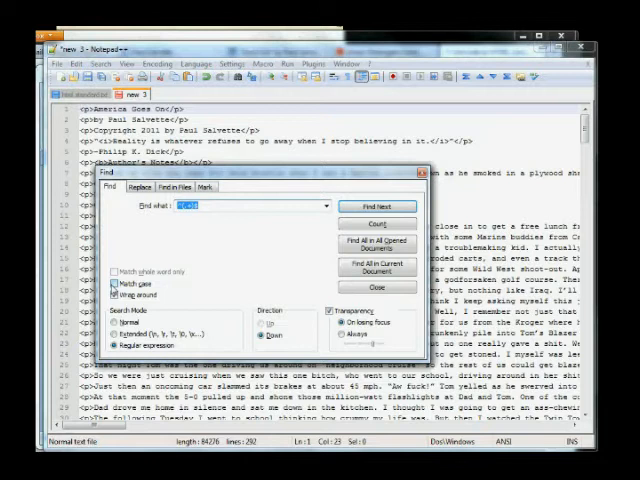
left_click(140, 188)
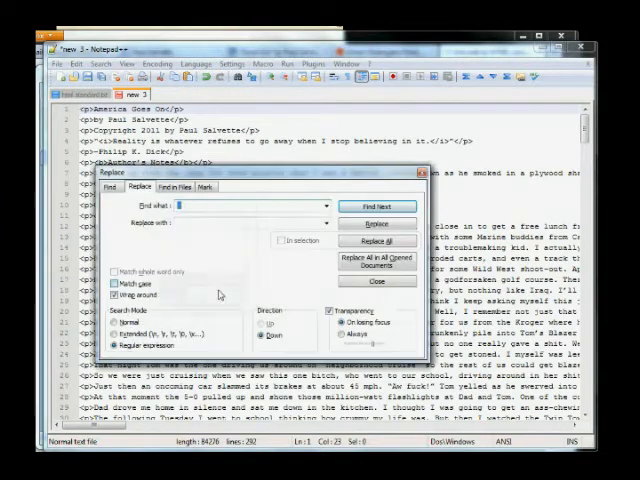
left_click(376, 280)
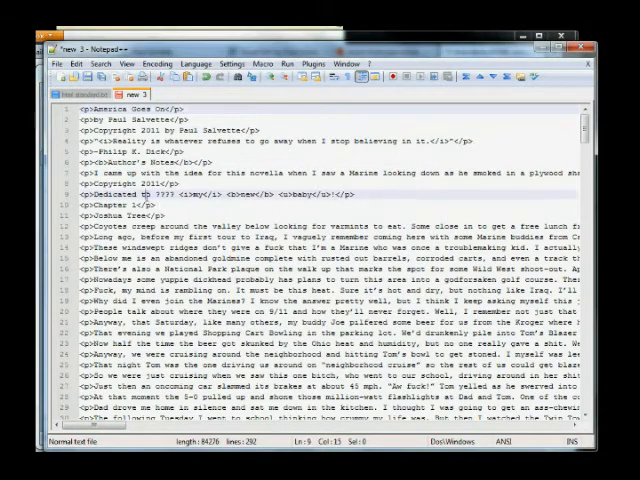
scroll("down", 3)
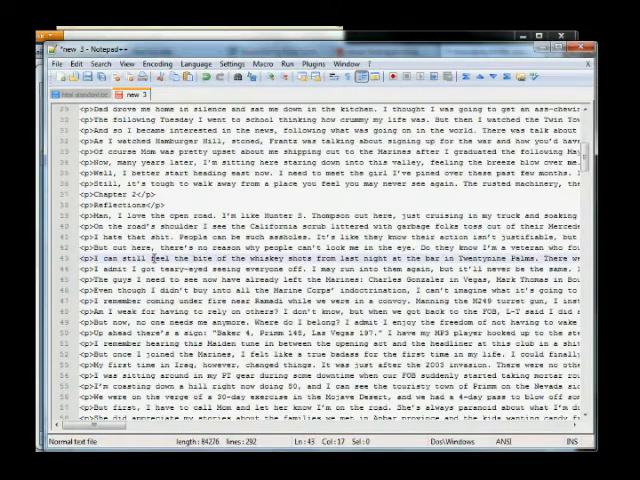
scroll("down", 3)
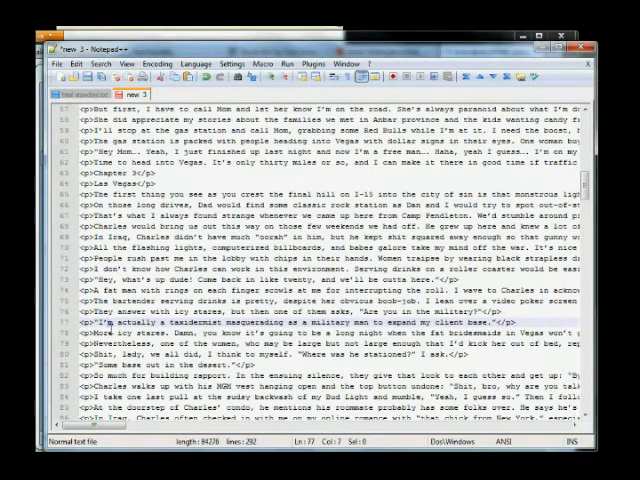
scroll("down", 3)
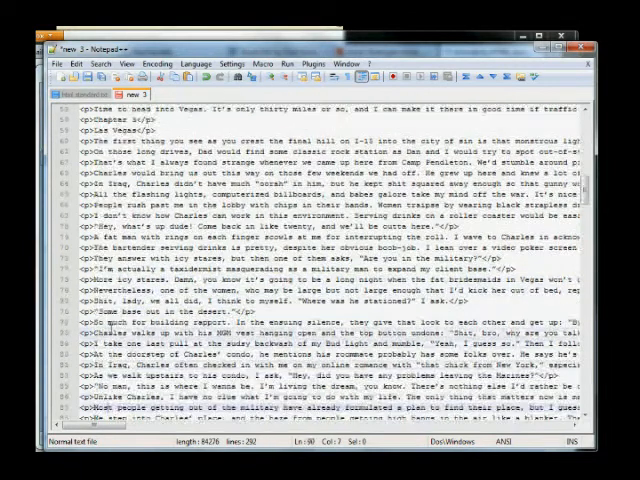
scroll("down", 3)
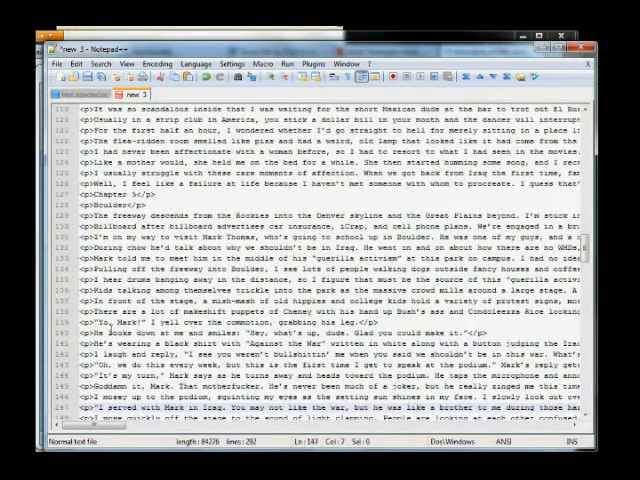
scroll("down", 3)
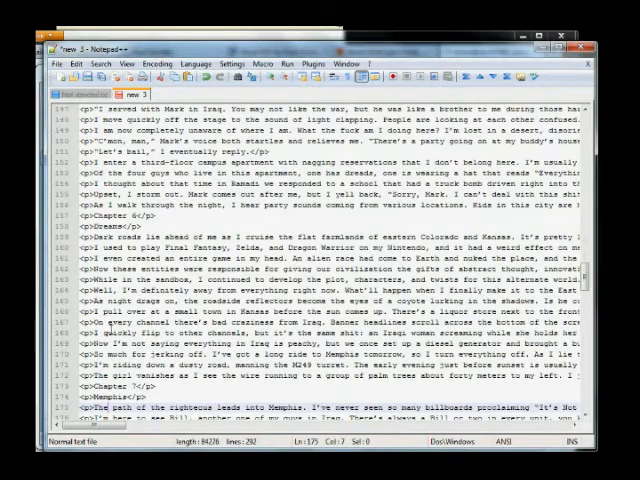
scroll("up", 3)
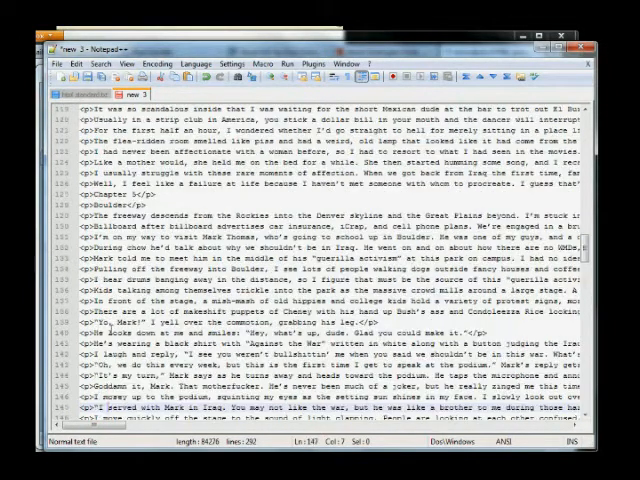
scroll("up", 3)
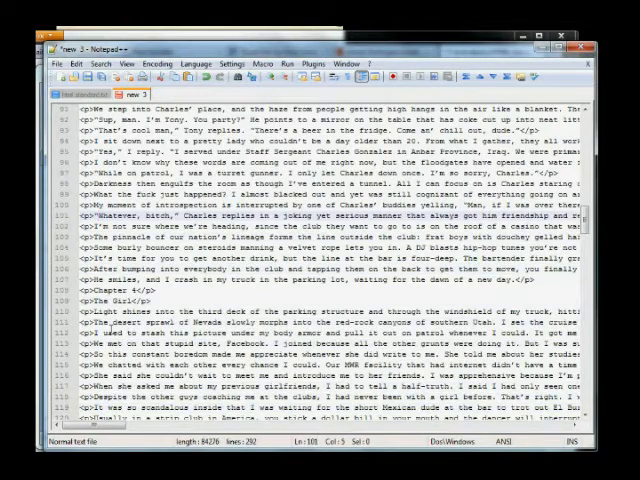
scroll("down", 3)
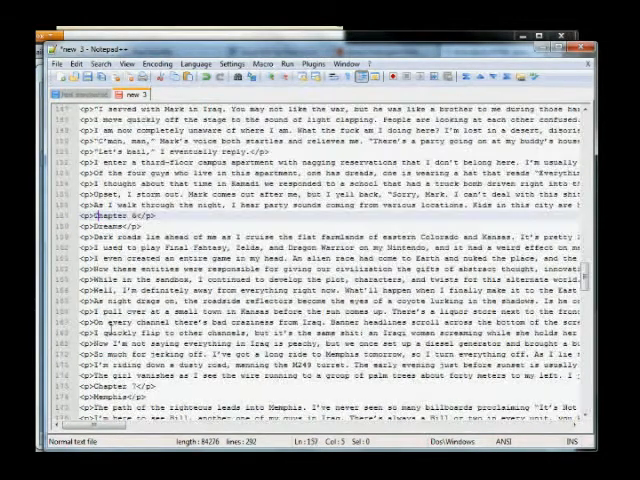
scroll("down", 3)
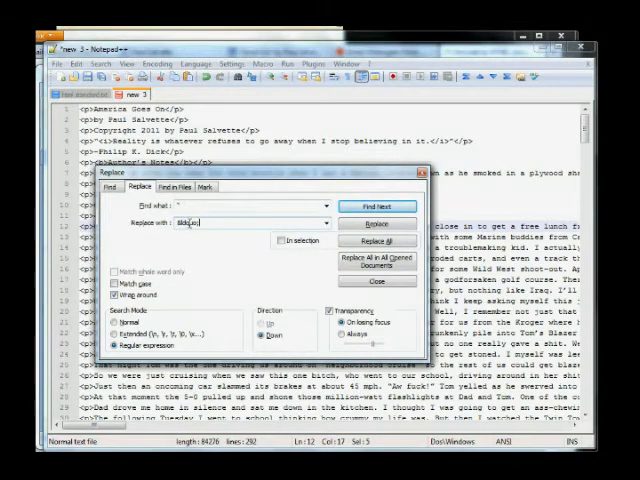
Apply the regular-expression Replace All across the tagged lines and review the result.
left_click(378, 240)
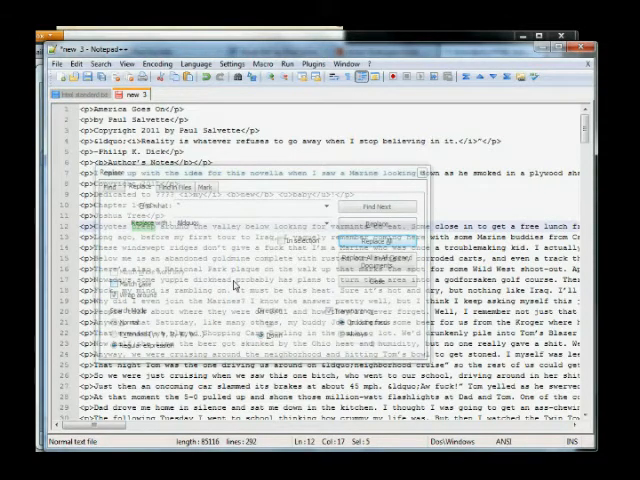
mouse_move(236, 284)
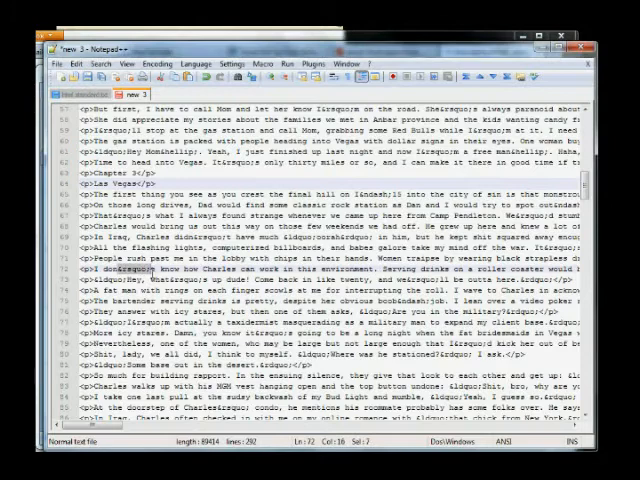
scroll("down", 3)
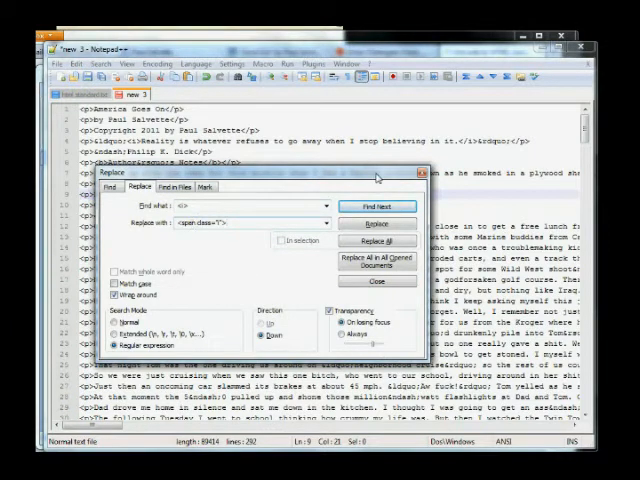
Replace every <i> with <span class="i"> and every </i> with </span>.
left_click(378, 240)
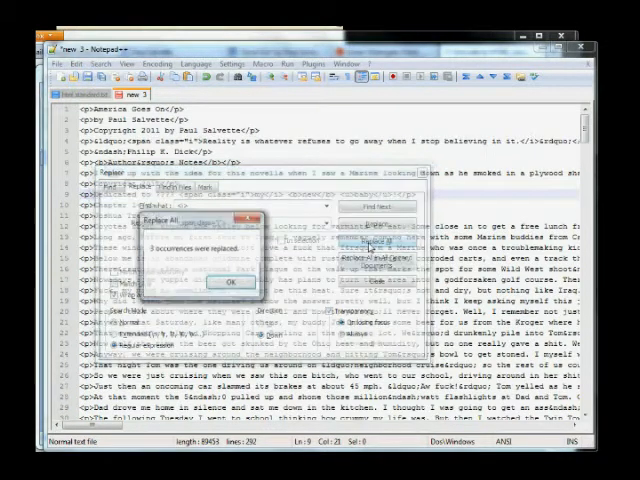
left_click(230, 280)
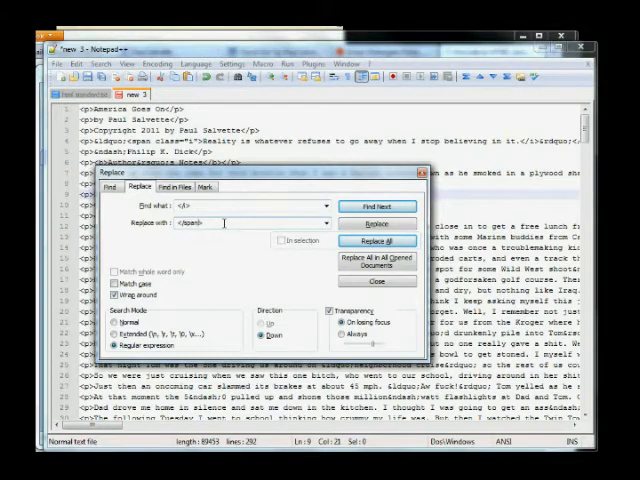
left_click(376, 240)
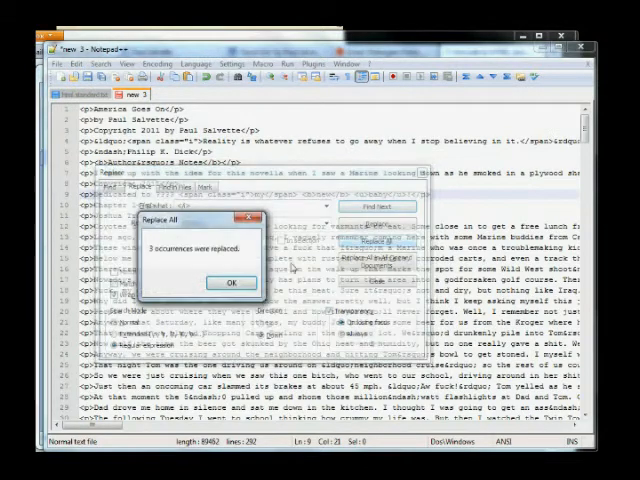
left_click(228, 282)
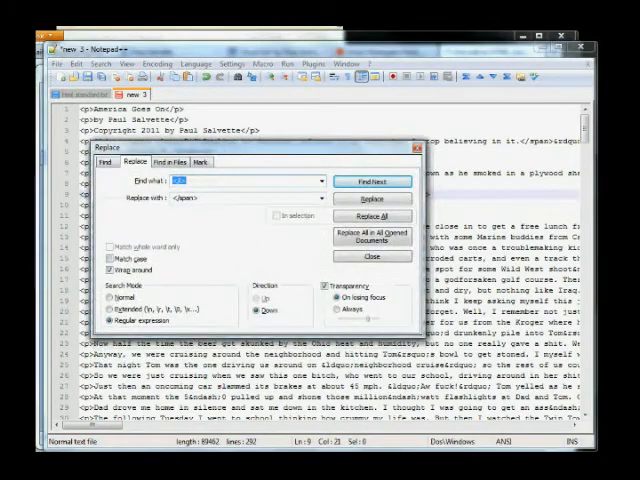
Apply the next formatting-tag-to-span replacement across the whole manuscript.
left_click(372, 256)
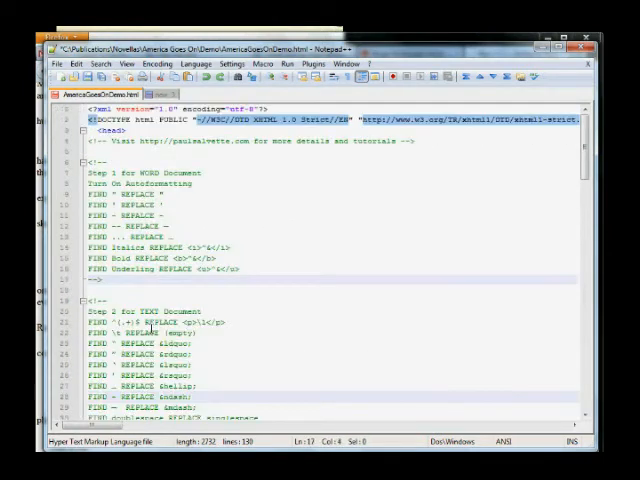
Review AmericaGoesOnDemo.html's <style> classes down to the Insert Cleaned Manuscript comment.
left_click(120, 128)
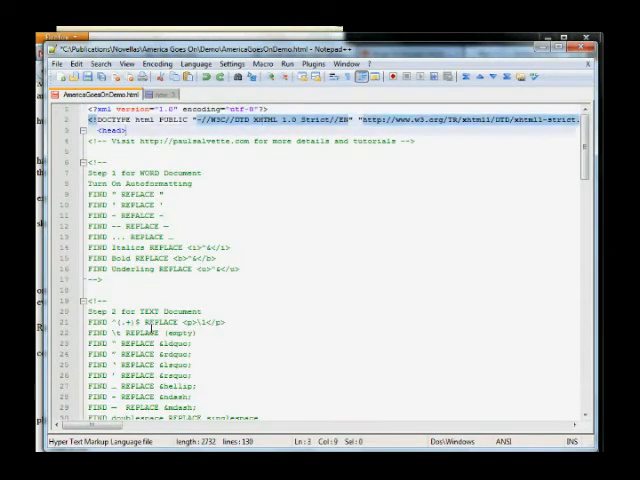
scroll("down", 3)
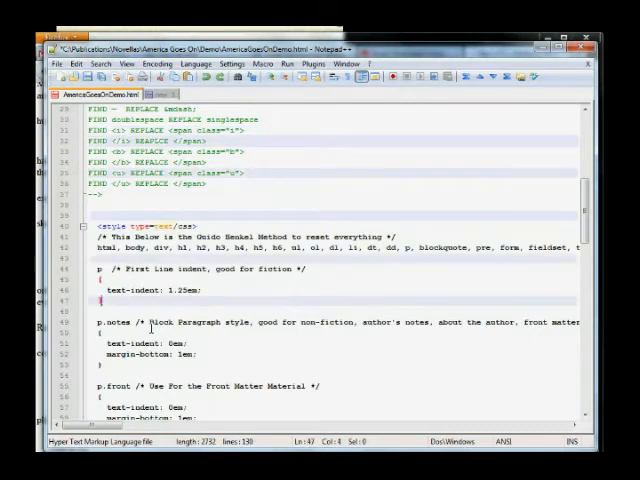
scroll("down", 3)
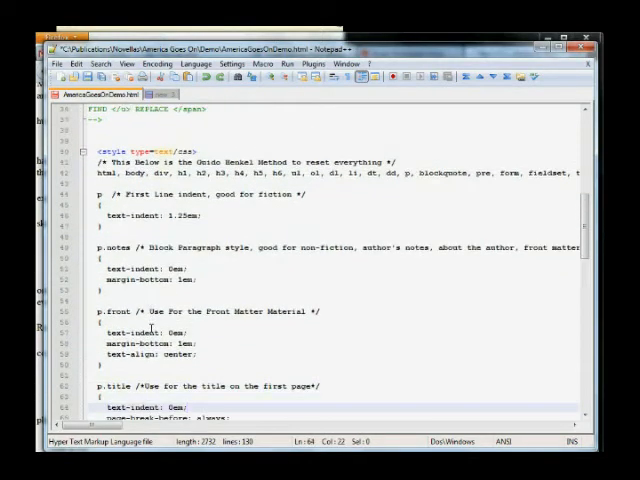
scroll("down", 3)
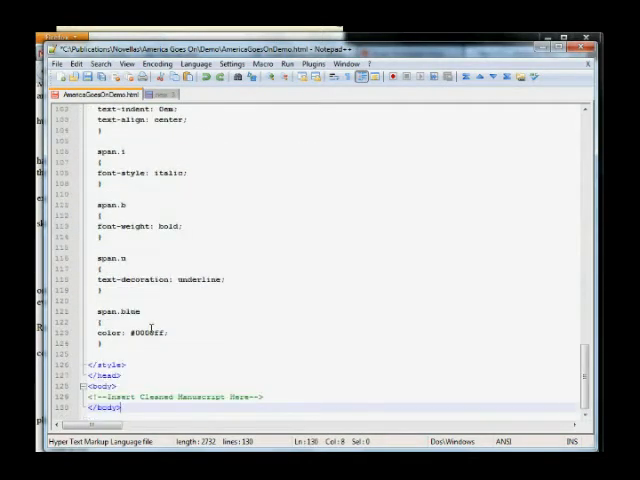
left_click(116, 396)
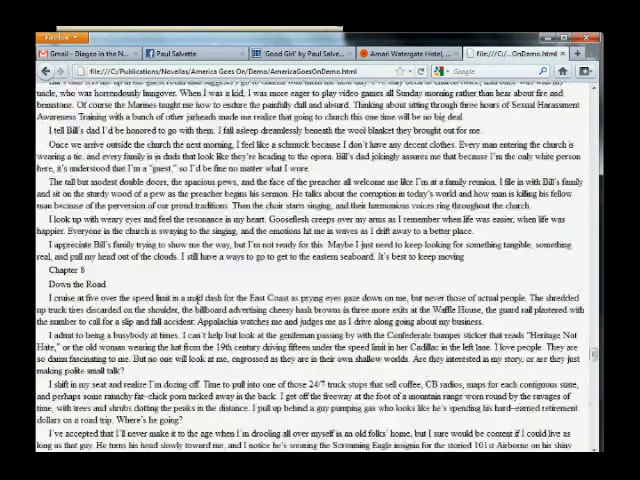
Scroll through the browser-rendered manuscript beside the template's style rules.
scroll("down", 3)
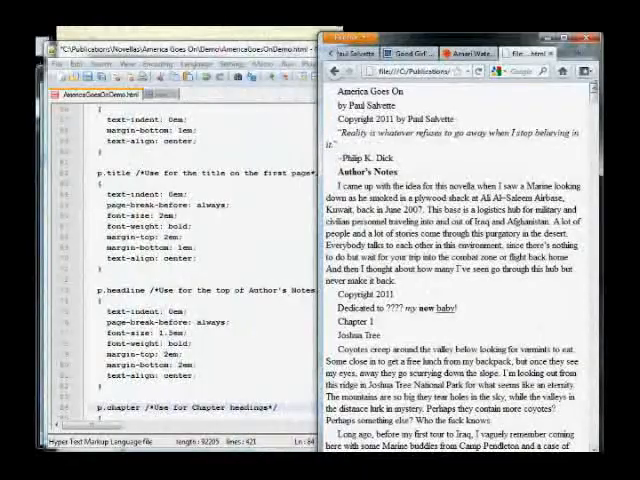
scroll("down", 3)
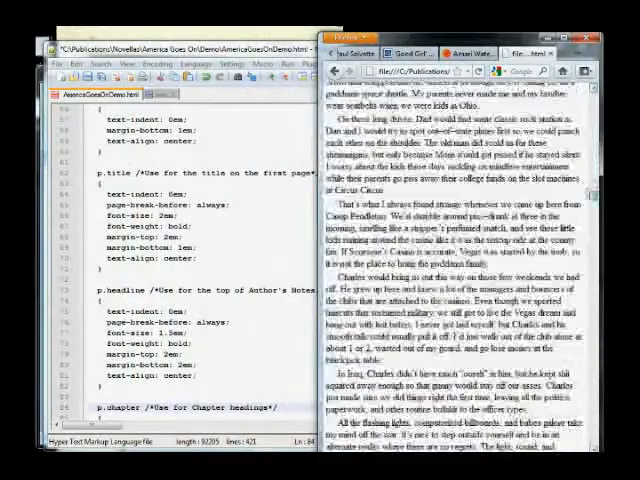
scroll("down", 3)
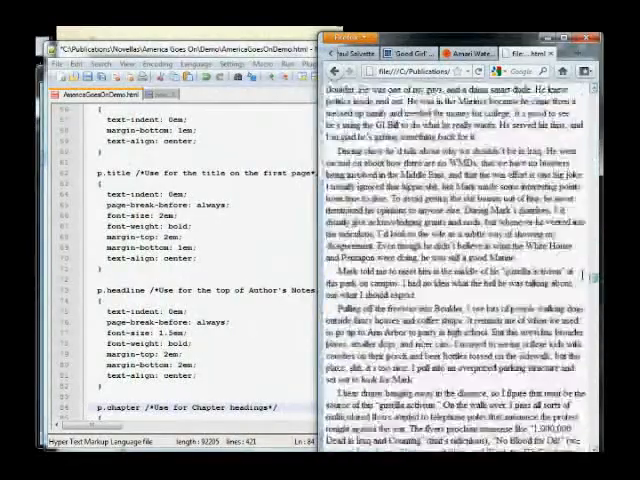
scroll("down", 3)
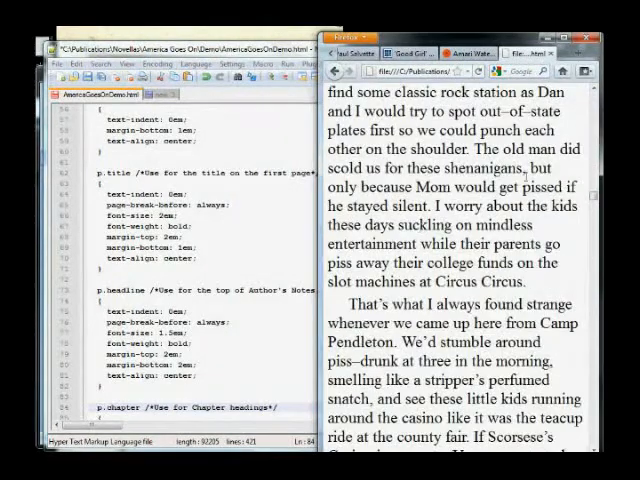
scroll("down", 3)
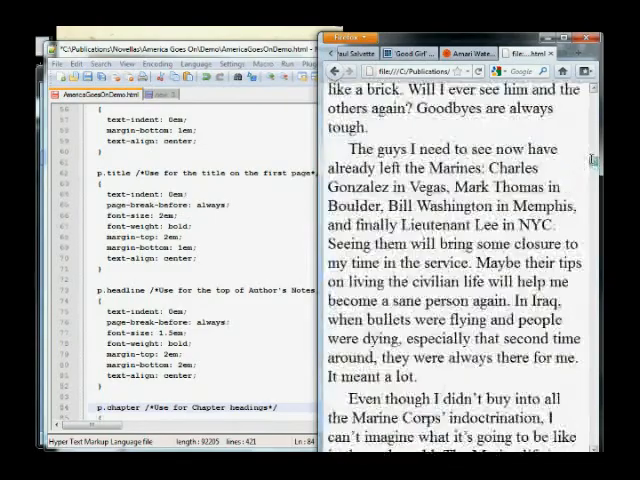
scroll("down", 3)
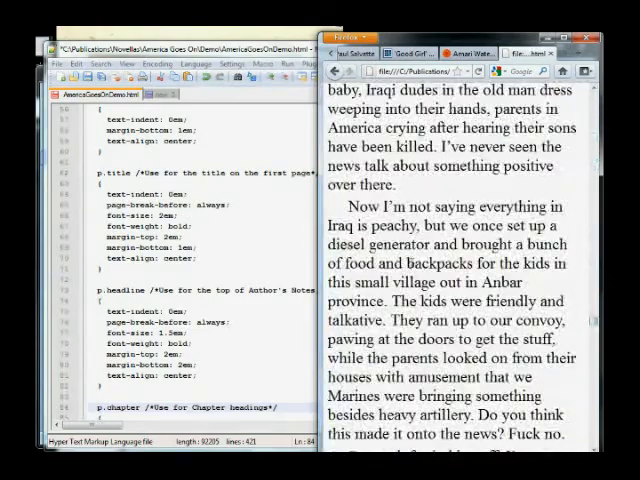
scroll("down", 3)
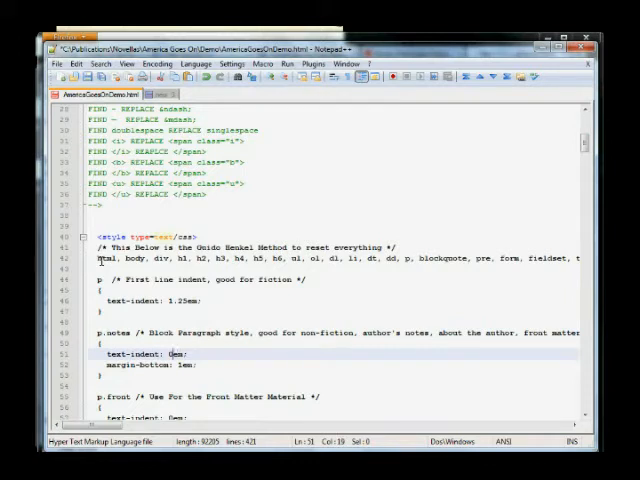
left_click(148, 364)
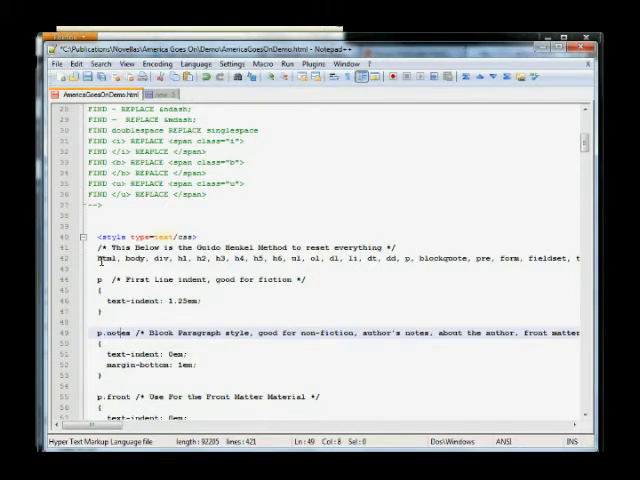
left_click(100, 348)
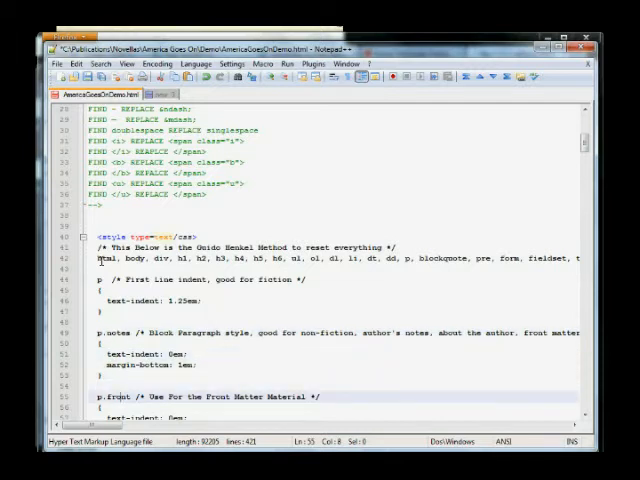
scroll("down", 3)
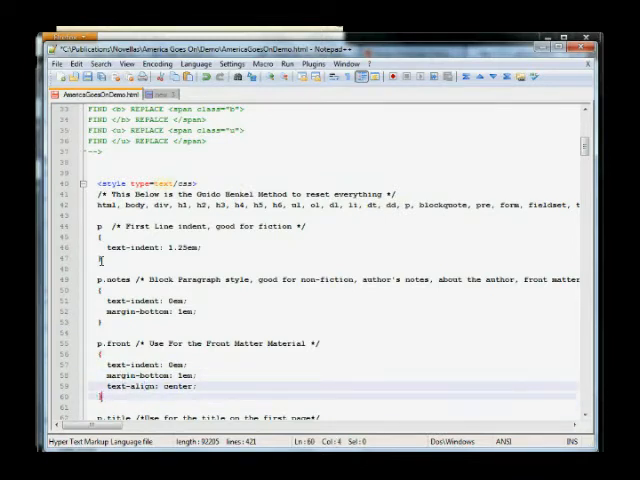
scroll("down", 3)
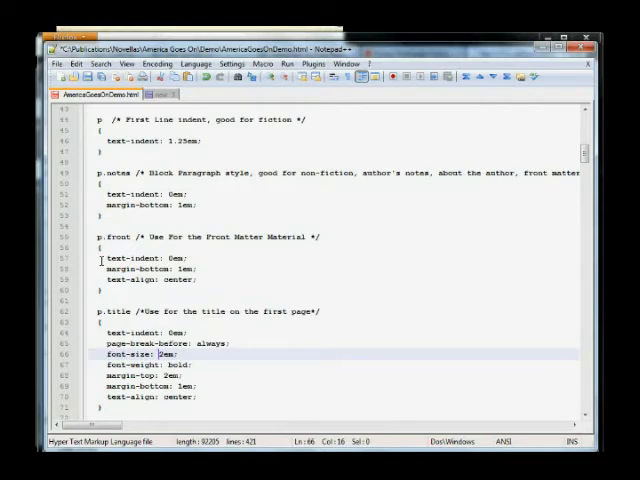
left_click(164, 364)
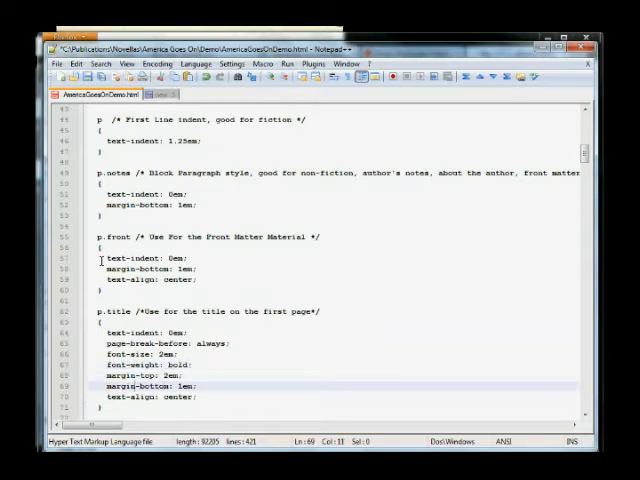
scroll("down", 3)
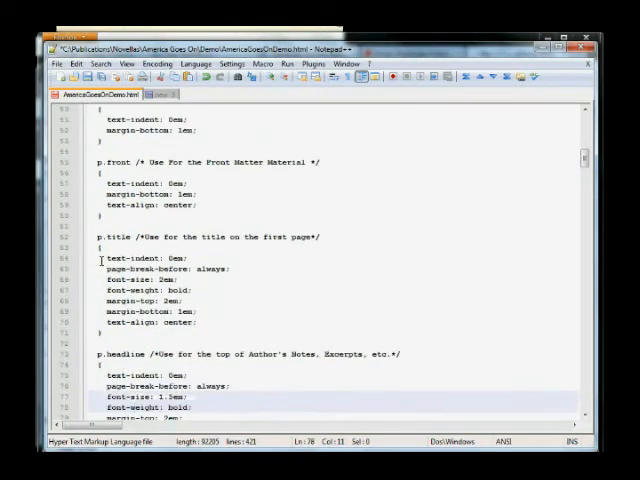
scroll("down", 3)
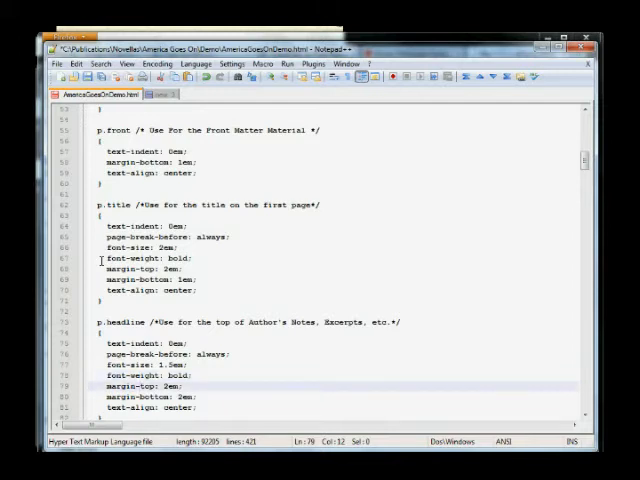
scroll("down", 3)
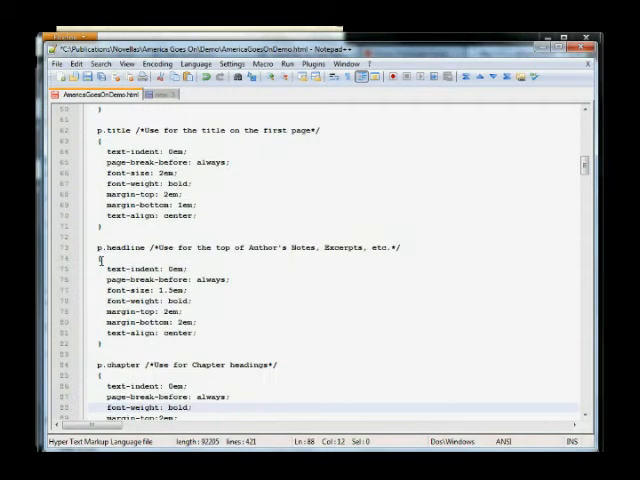
scroll("down", 3)
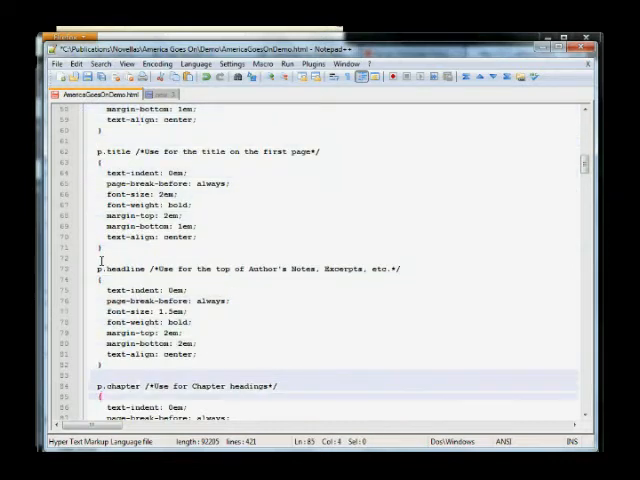
scroll("down", 3)
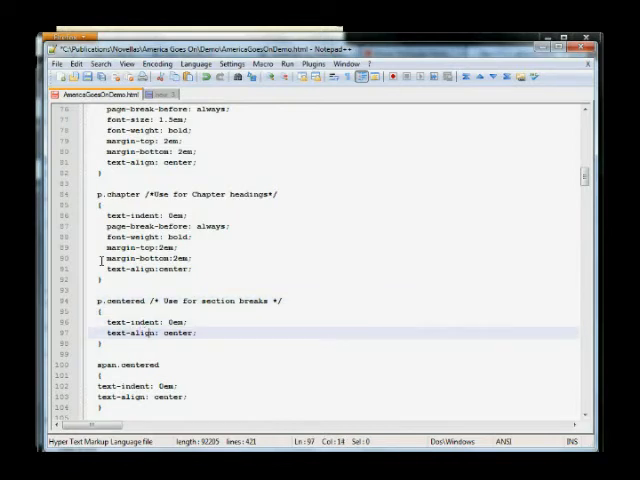
scroll("down", 3)
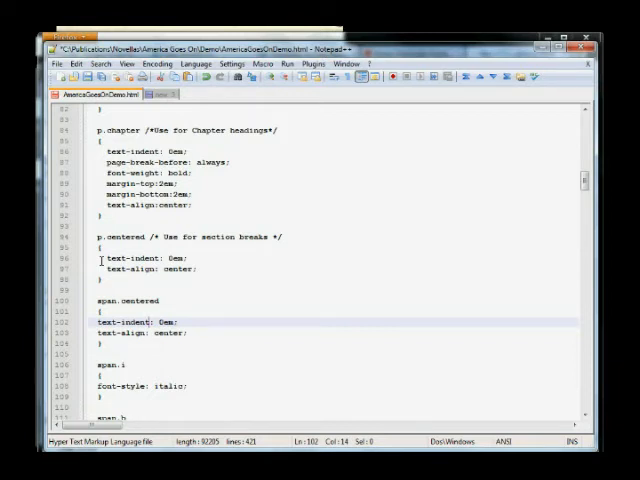
left_click(96, 320)
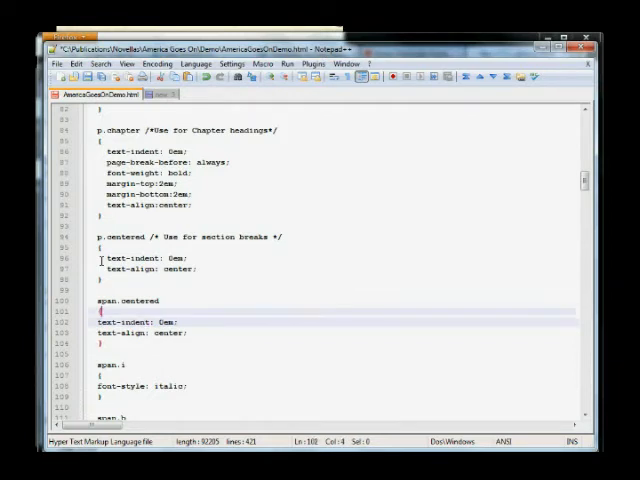
left_click(186, 332)
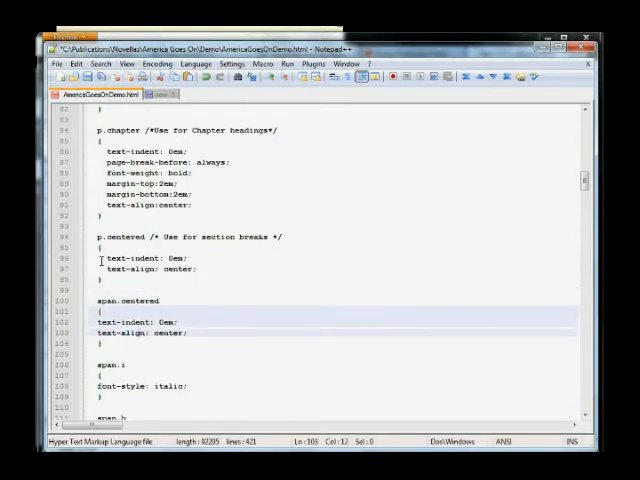
scroll("down", 3)
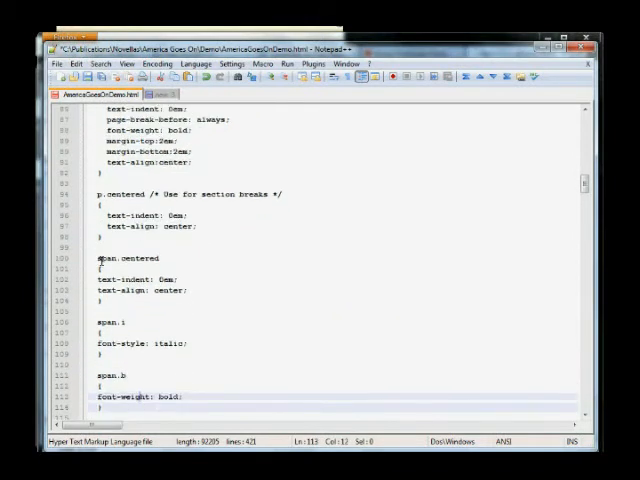
left_click(104, 356)
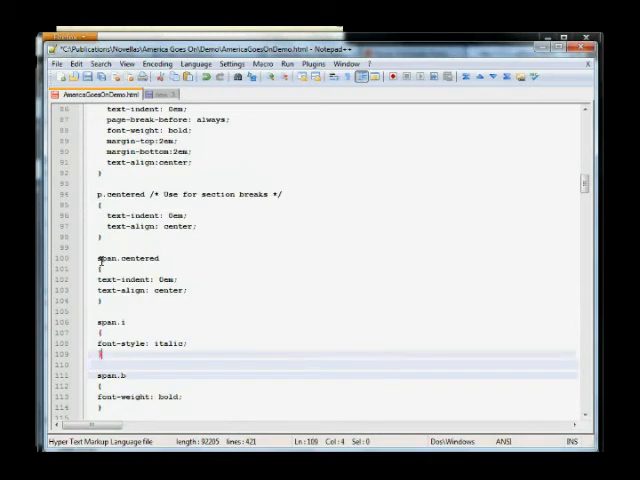
scroll("down", 3)
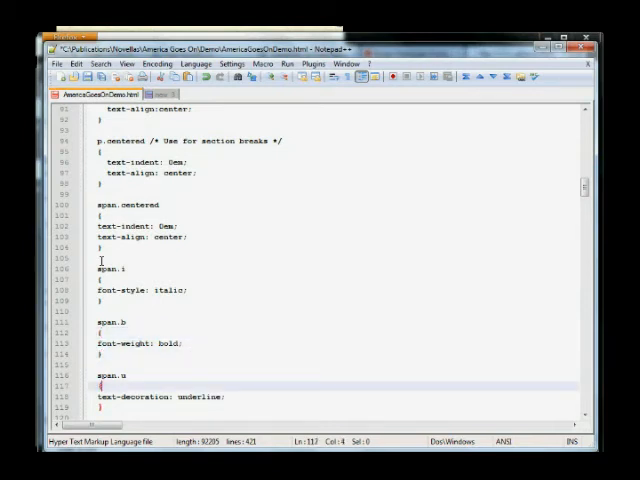
scroll("down", 3)
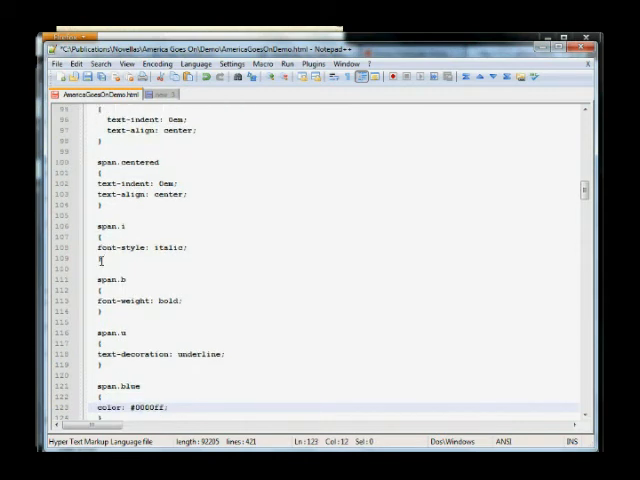
scroll("down", 3)
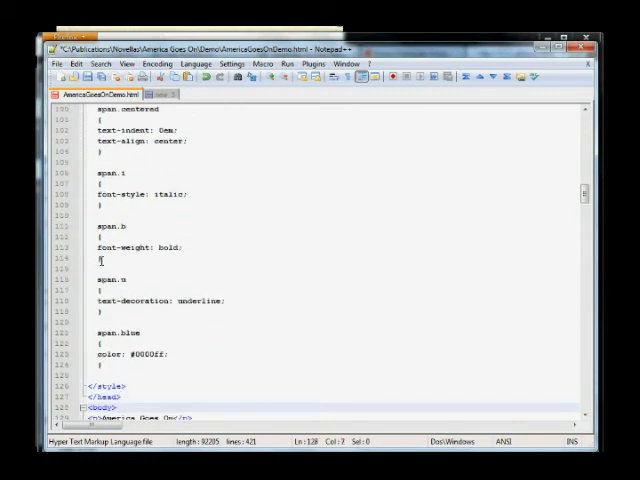
scroll("down", 3)
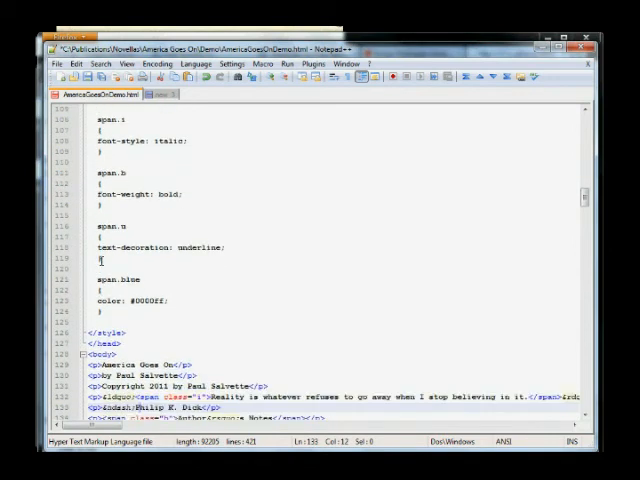
scroll("down", 3)
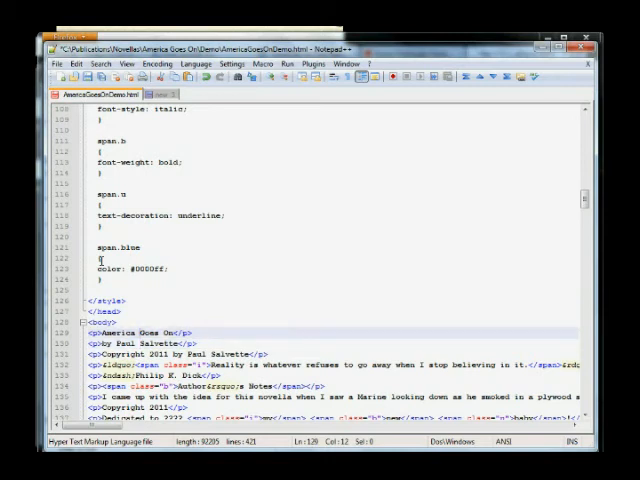
scroll("up", 3)
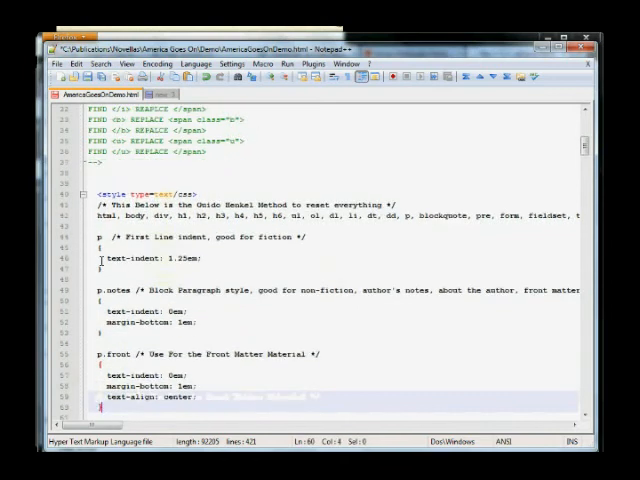
Add class="title" to the America Goes On paragraph and view the page in the browser.
scroll("down", 3)
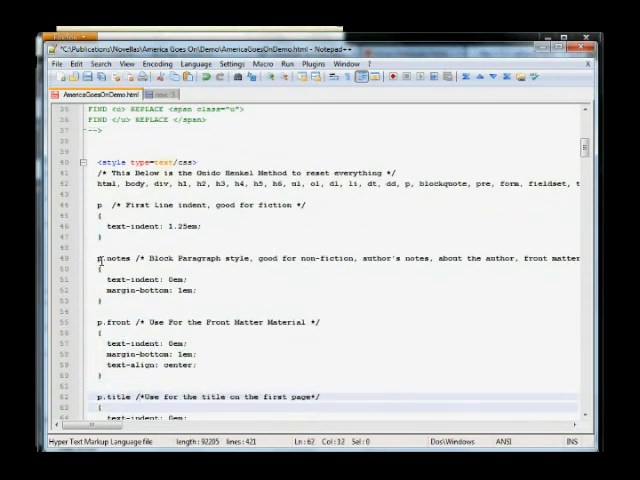
scroll("down", 3)
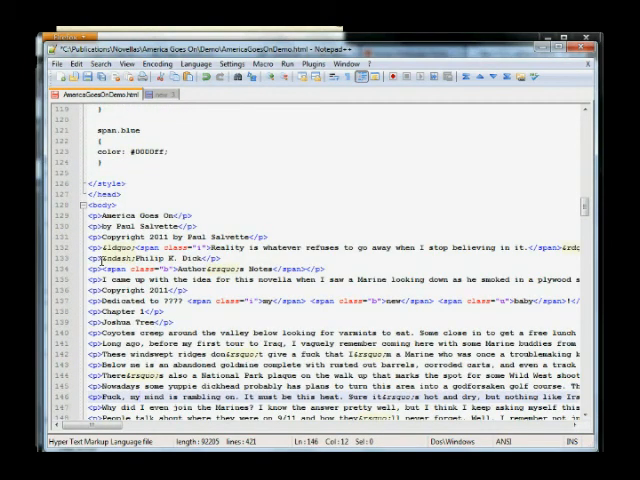
double_click(130, 214)
type(" class=")
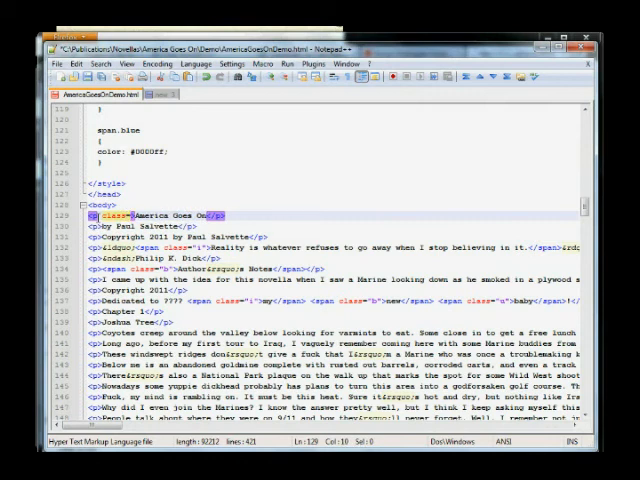
type("title\">")
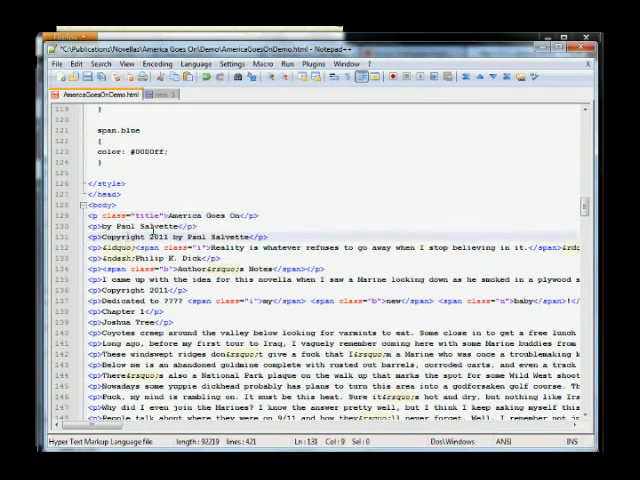
left_click(190, 216)
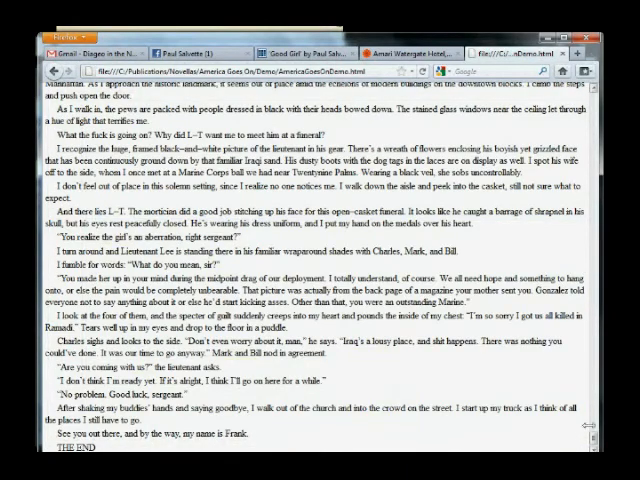
scroll("up", 3)
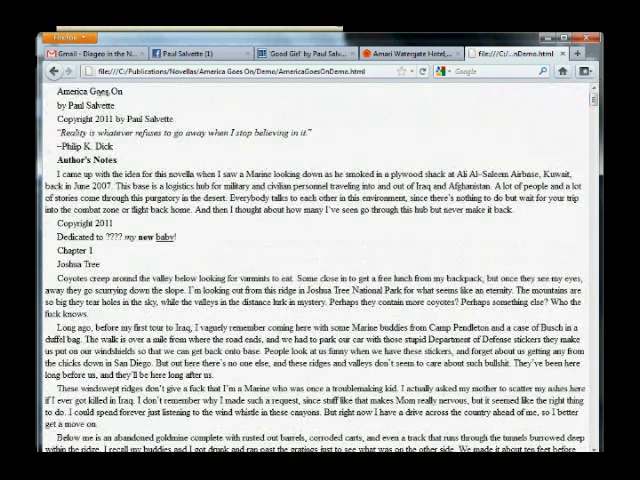